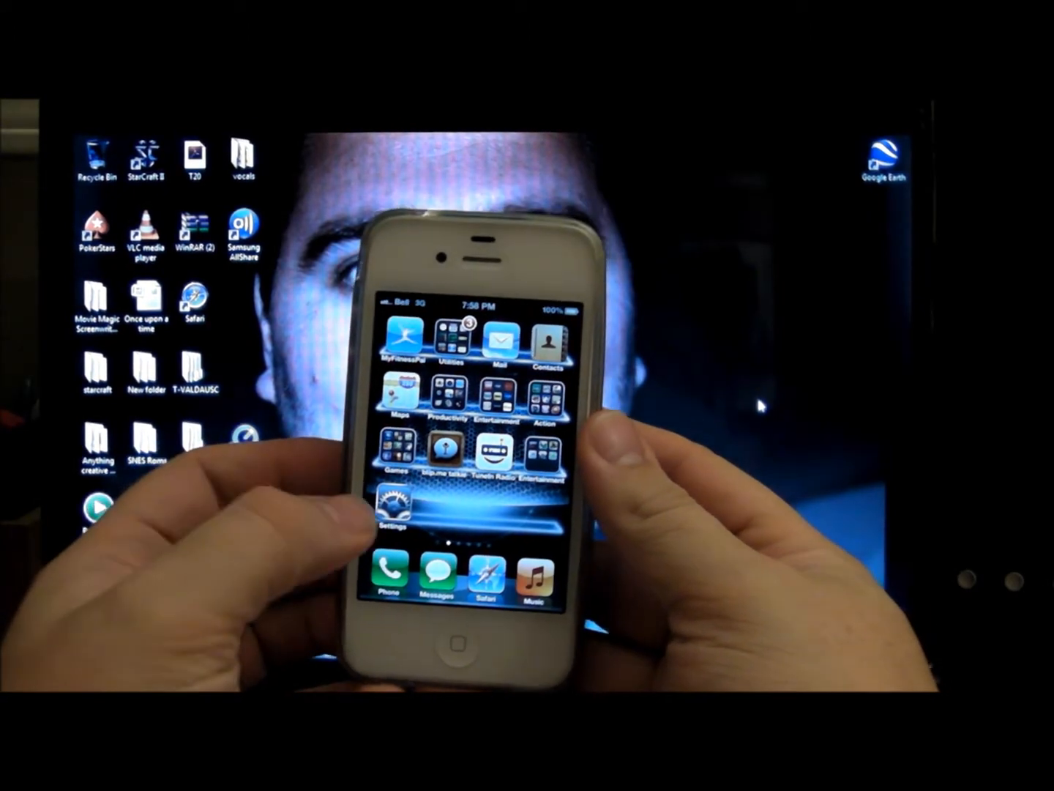
- Launch Settings from the home screen and scroll its category list down
{"action": "left_click", "coordinate": [386, 505]}
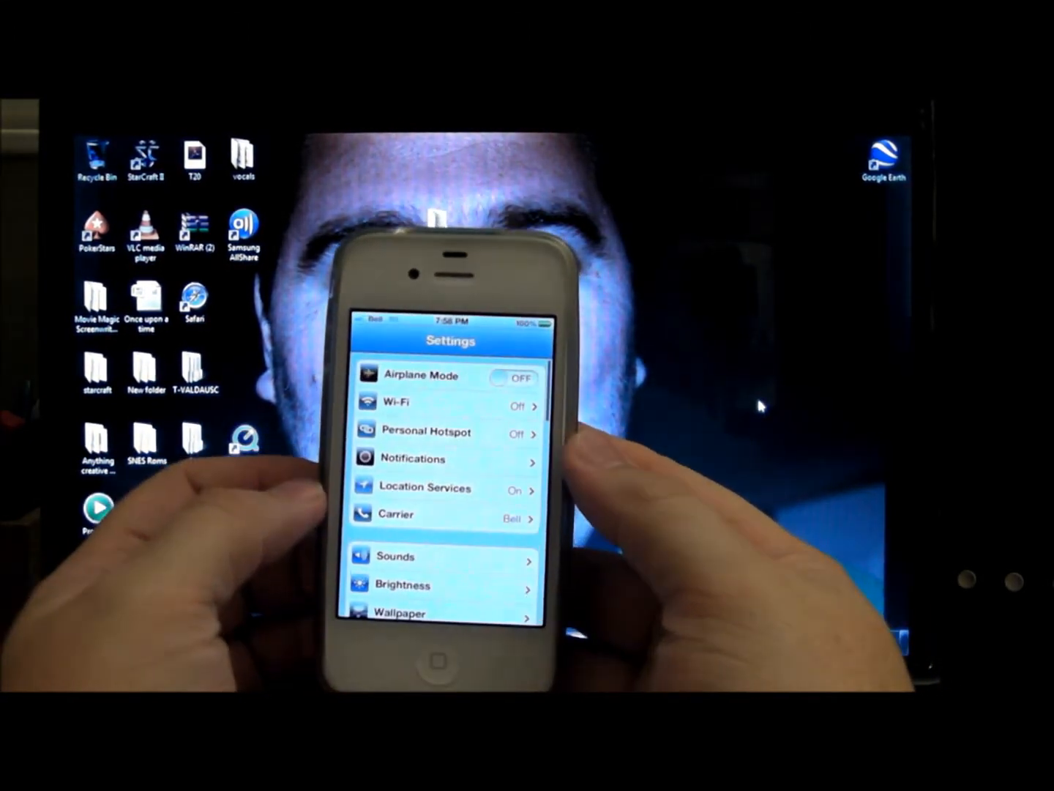
{"action": "scroll", "scroll_direction": "down", "scroll_amount": 3}
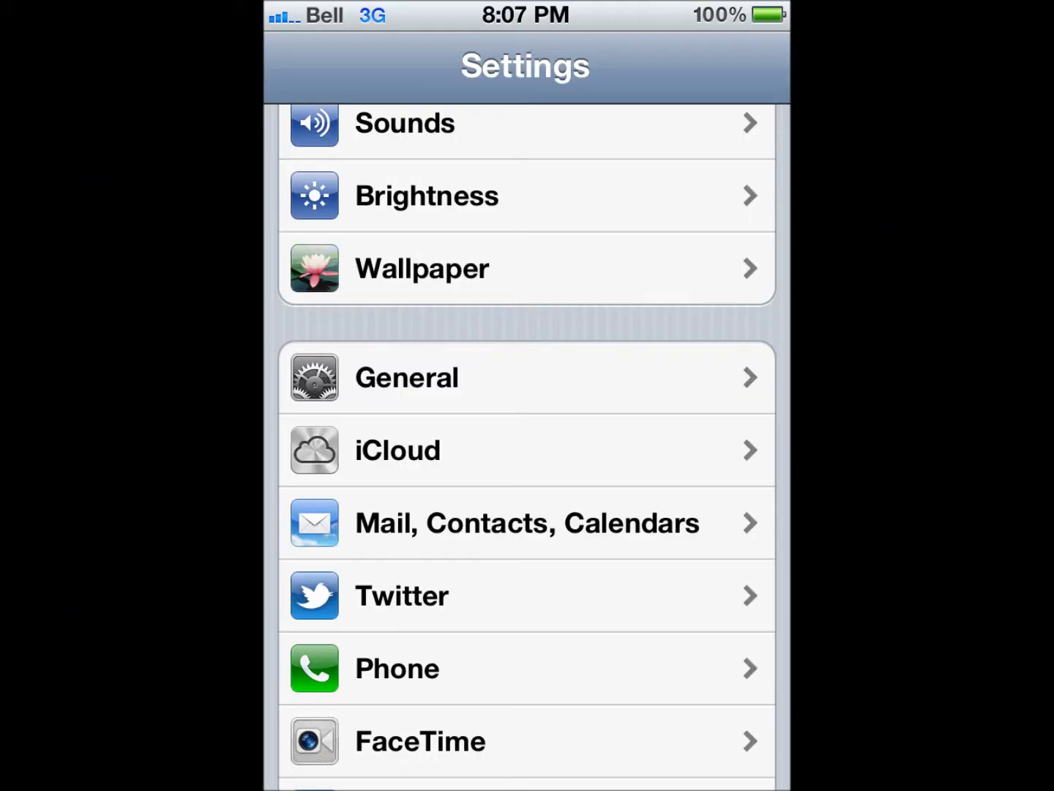
- Select the iCloud entry below General and scroll the Settings list down to it
{"action": "left_click", "coordinate": [525, 449]}
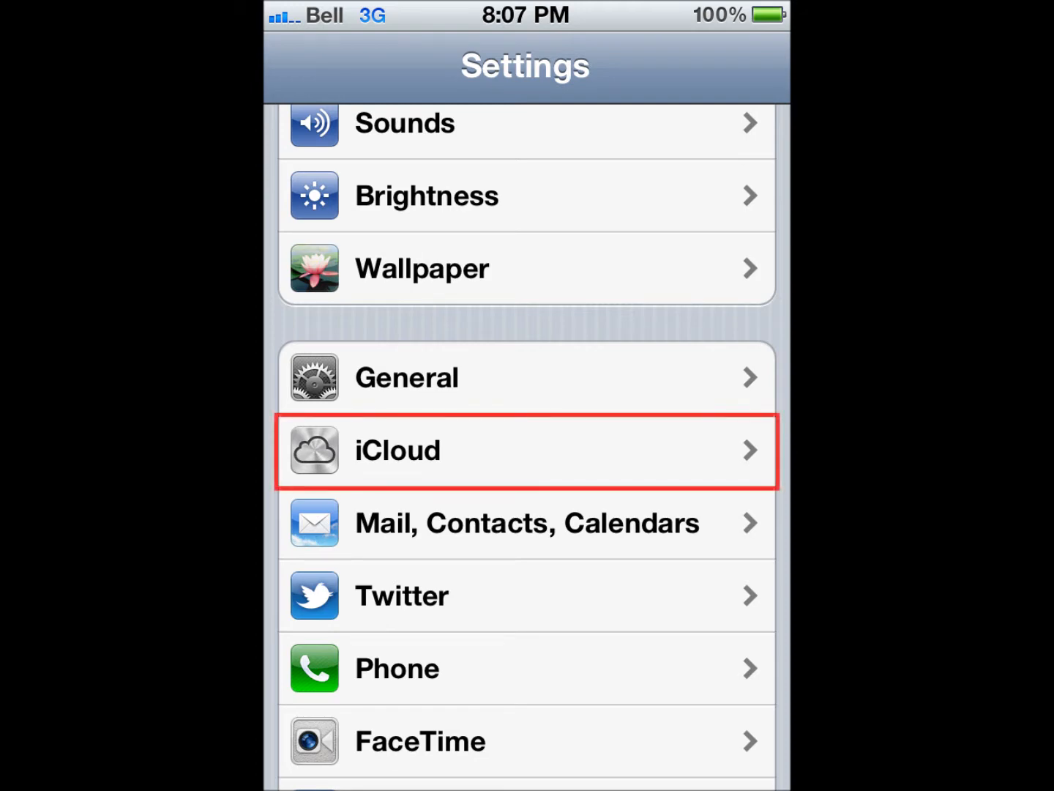
{"action": "left_click", "coordinate": [525, 451]}
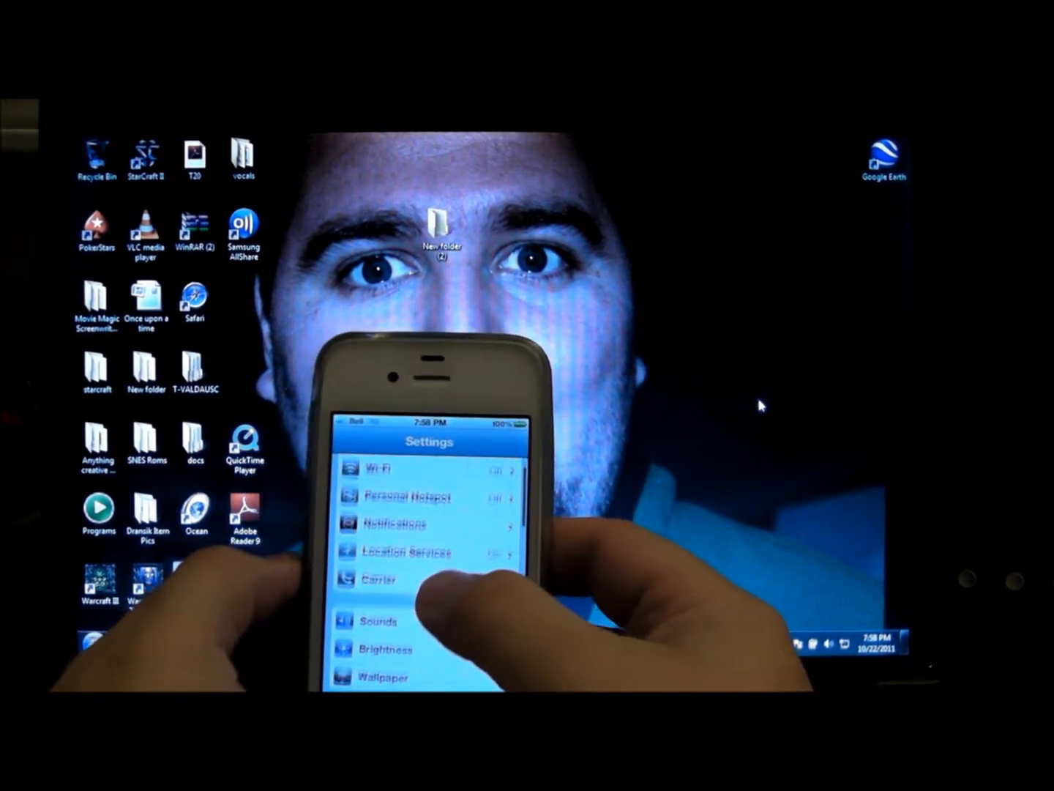
{"action": "scroll", "scroll_direction": "down", "scroll_amount": 3}
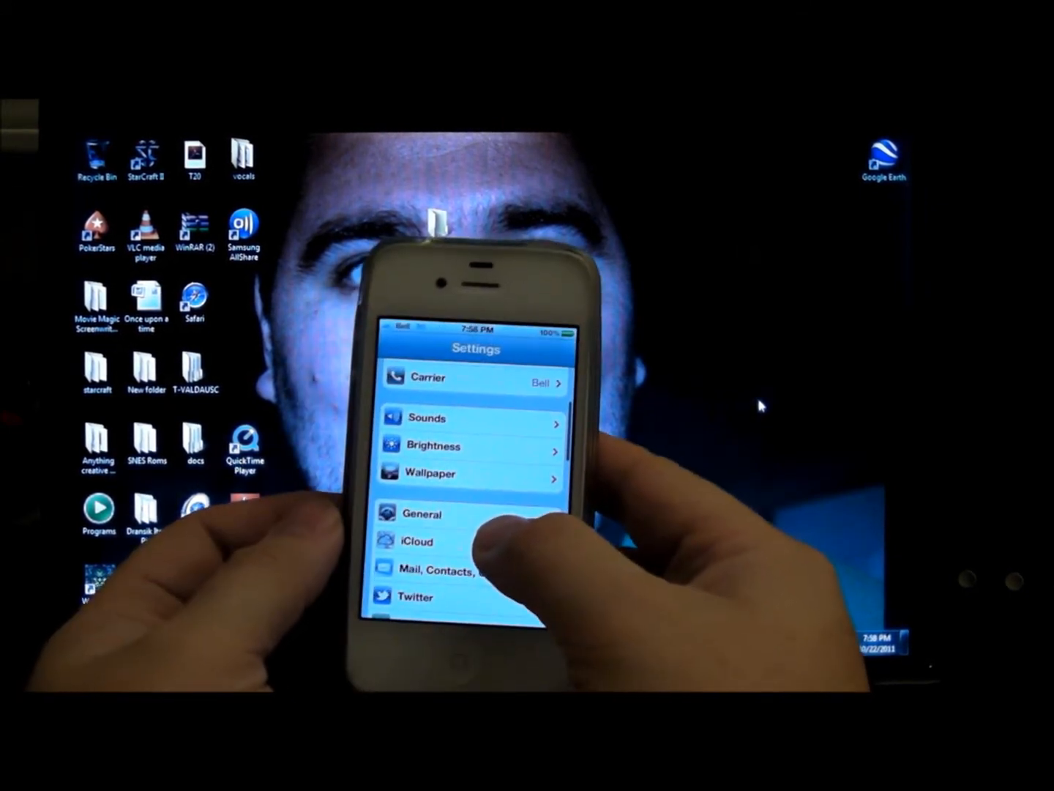